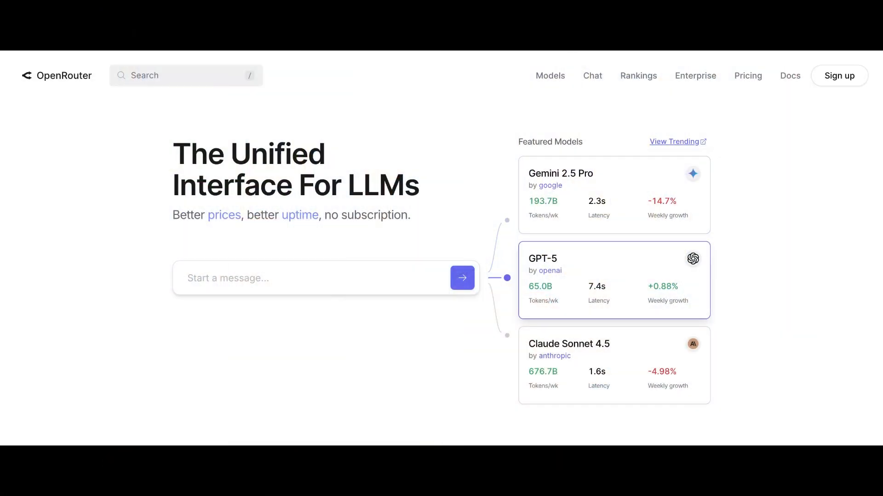
{"action": "mouse_move", "coordinate": [447, 153]}
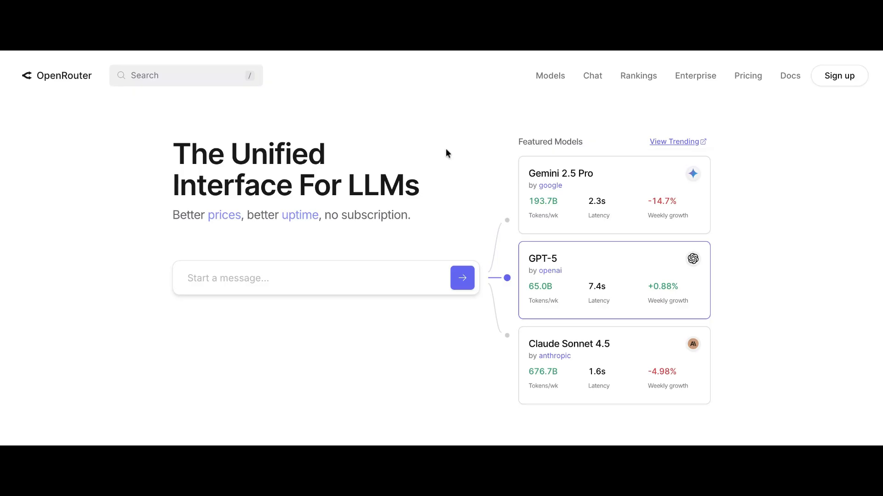
{"action": "scroll", "scroll_direction": "down", "scroll_amount": 3}
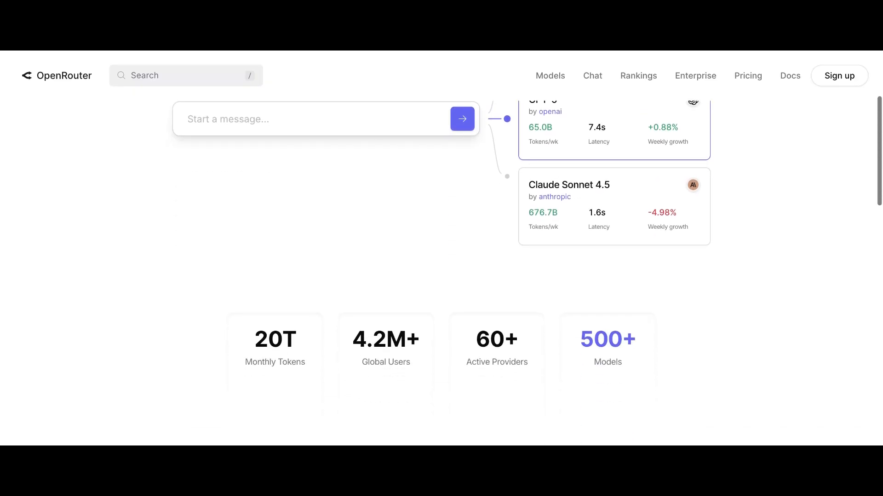
{"action": "scroll", "scroll_direction": "down", "scroll_amount": 3}
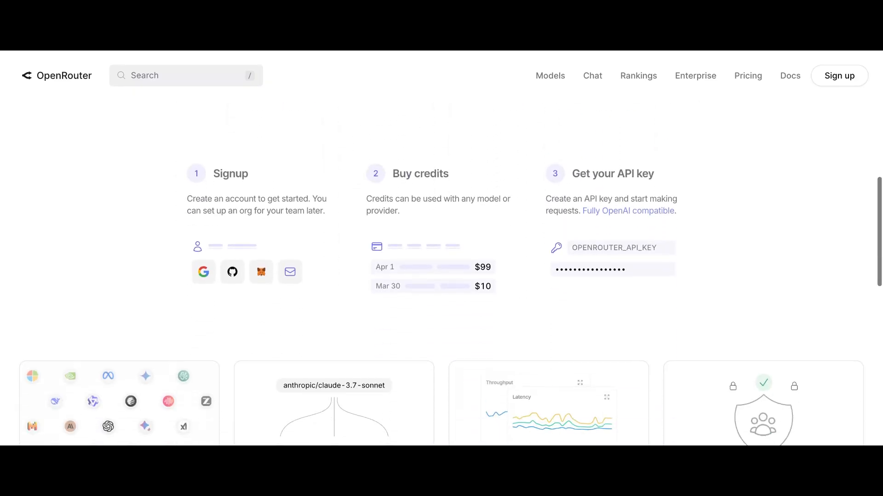